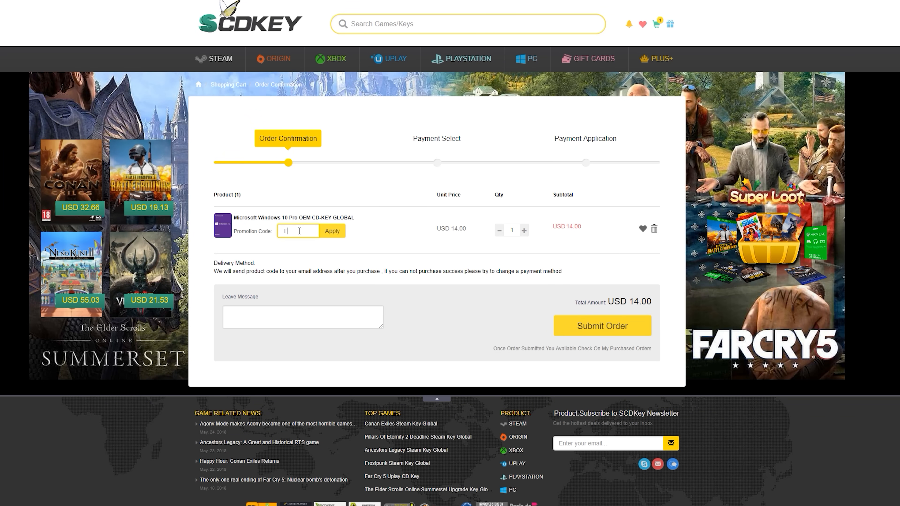
type("YCSK")
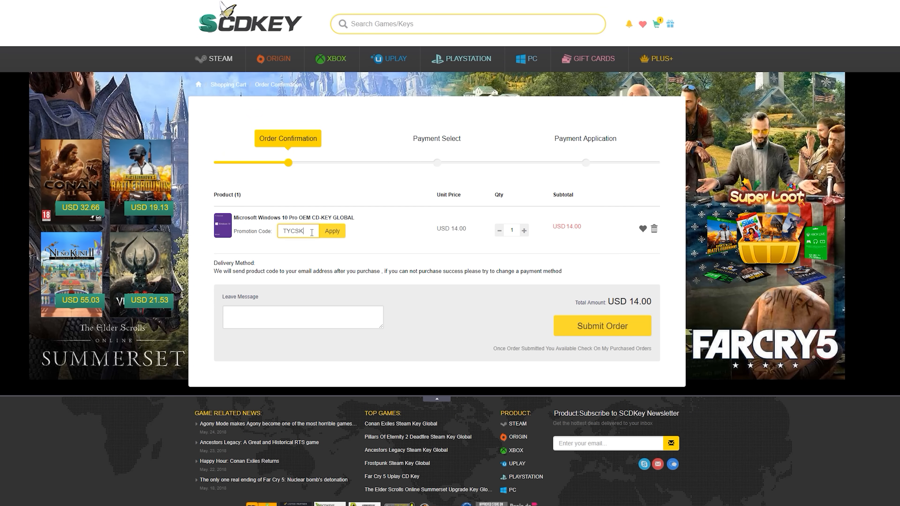